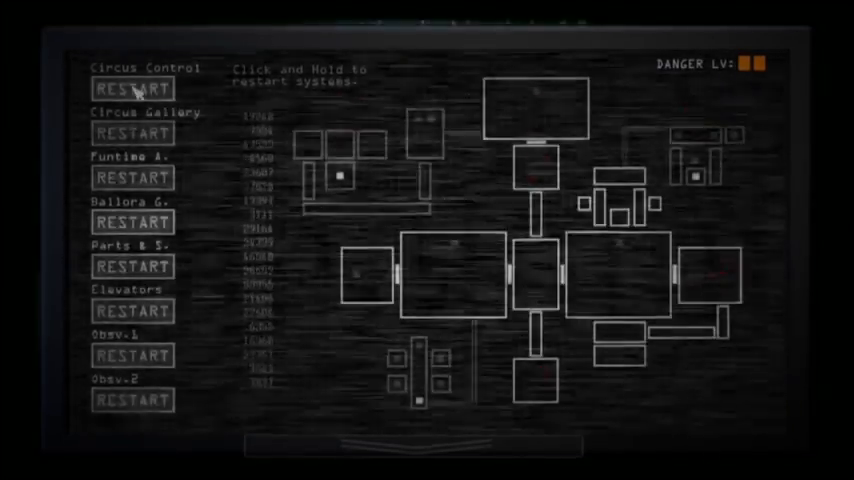
- Hold RESTART on Circus Control, then begin restarting the next offline system
click(136, 88)
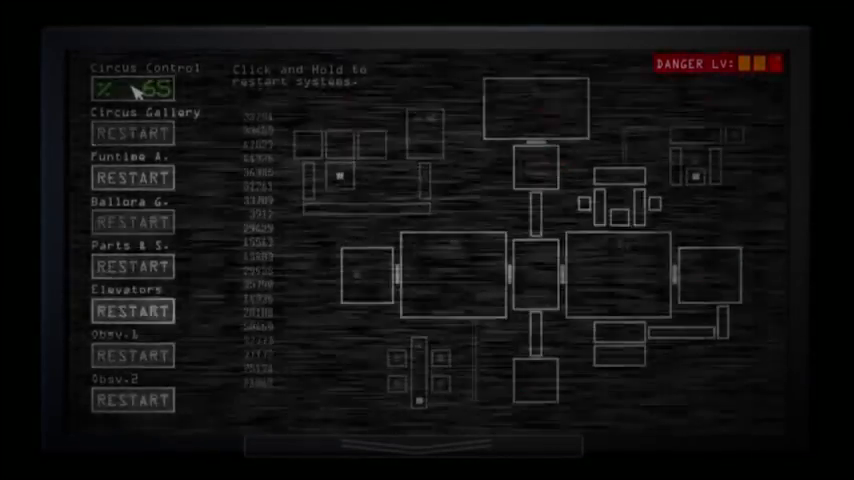
click(132, 132)
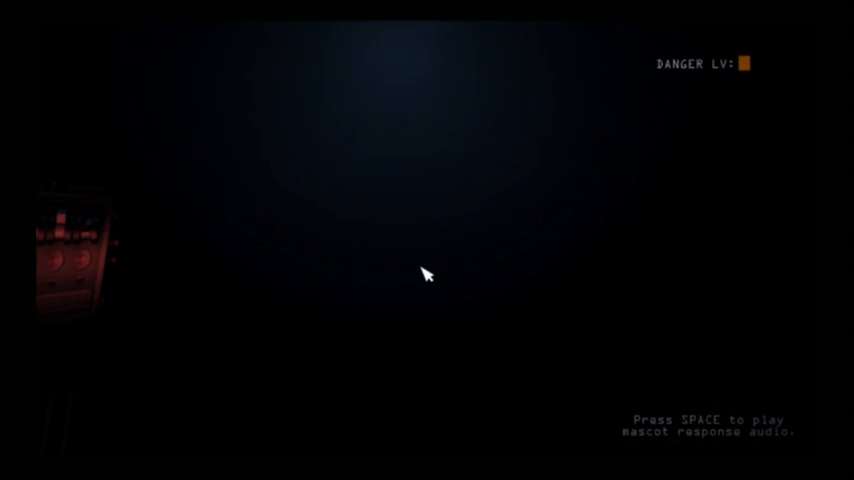
- Play the mascot response audio, bring Ballora G. online, and start restarting Parts & S
key(space)
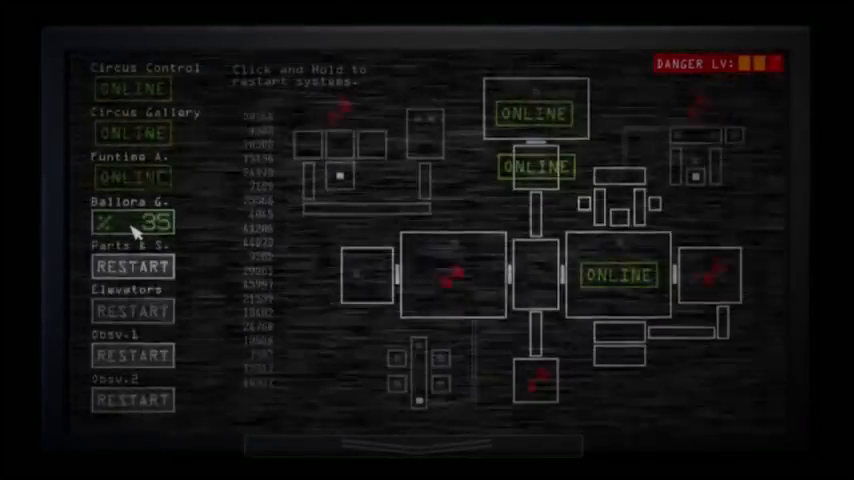
click(132, 220)
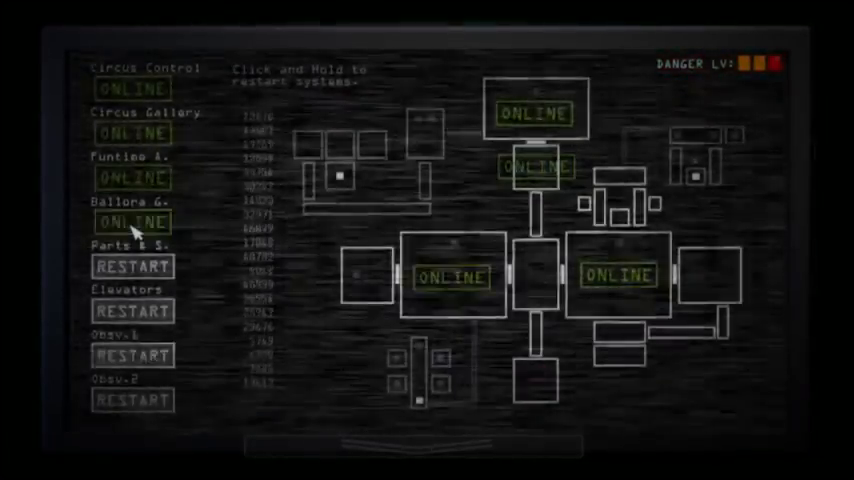
click(132, 266)
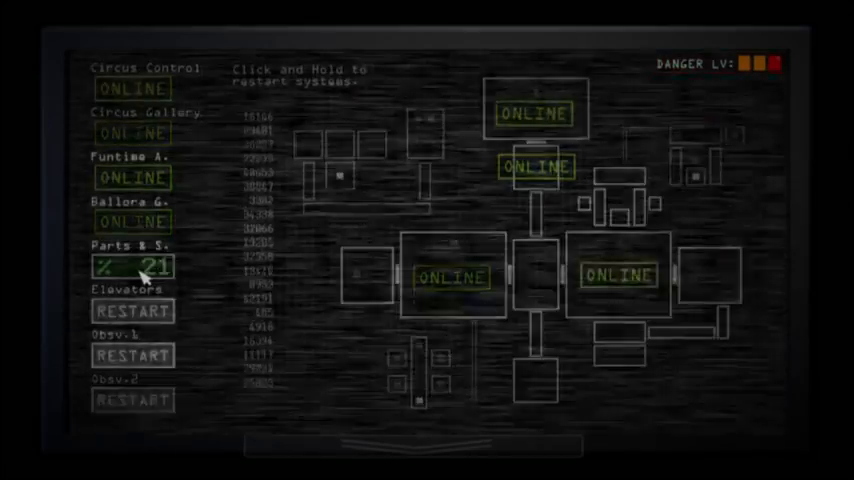